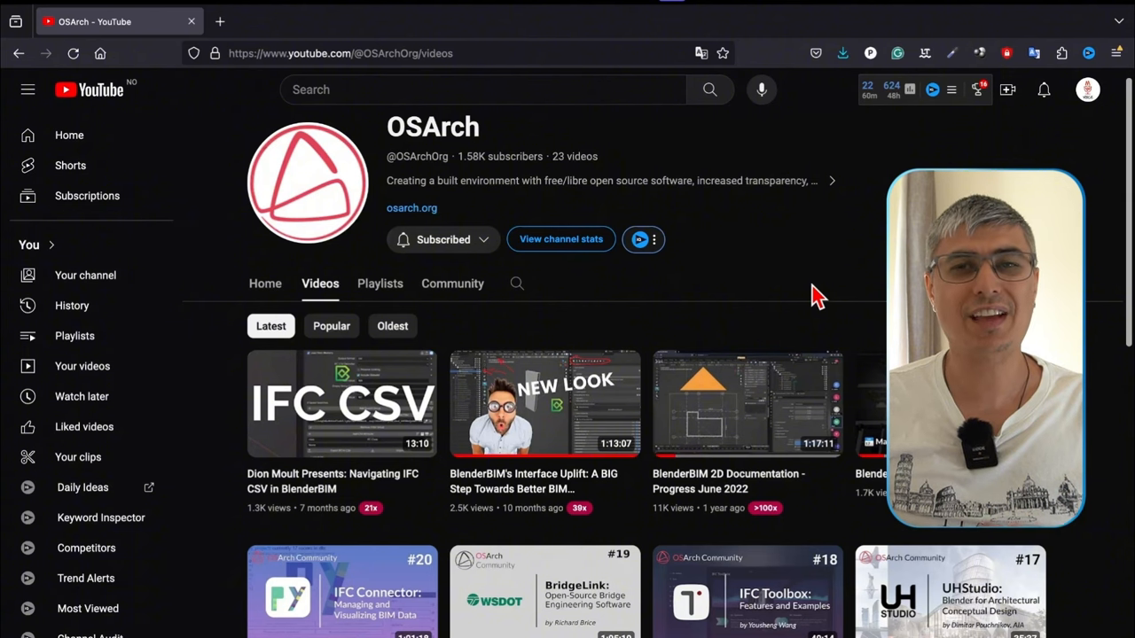
{"action": "type", "text": "dion moult"}
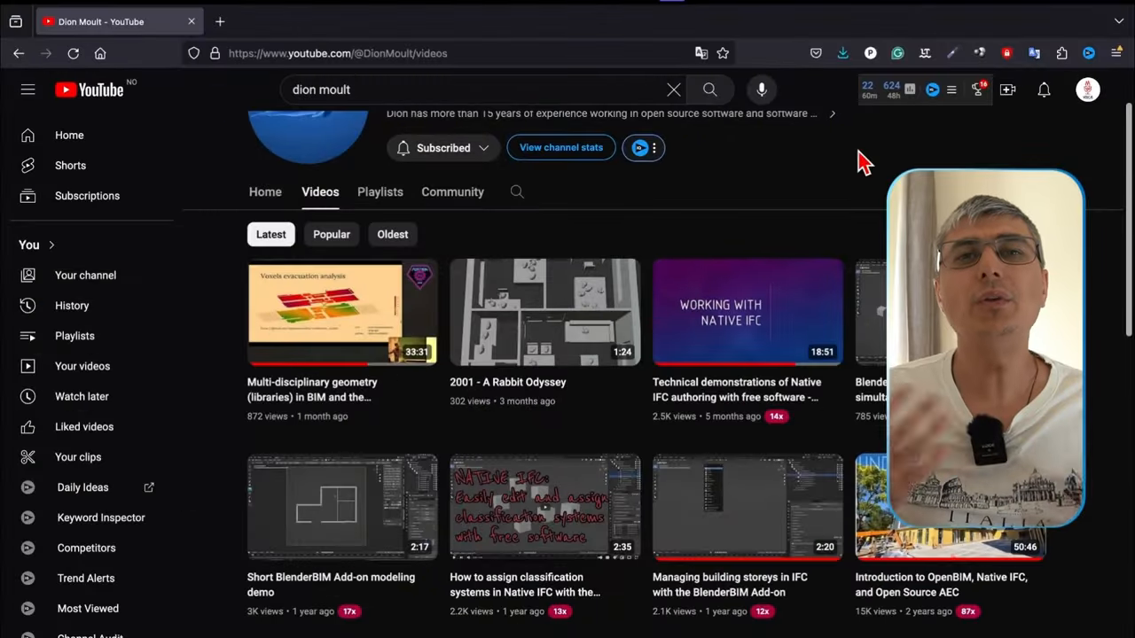
Search 'sigma dimensions' and open the Consult BIM channel home page
{"action": "type", "text": "sigma di"}
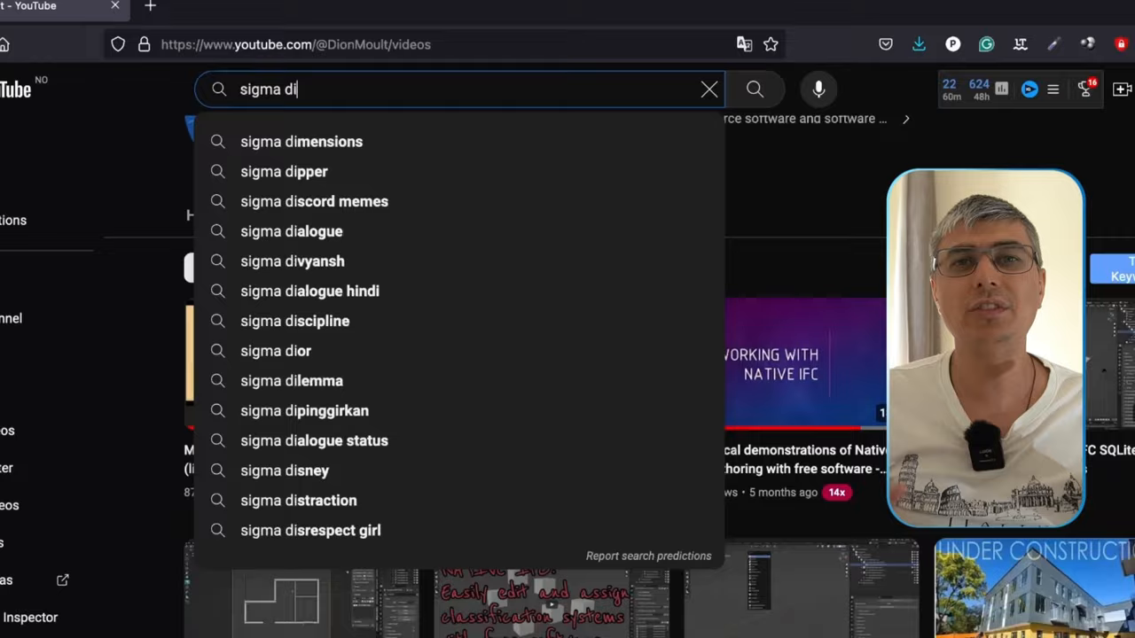
{"action": "left_click", "coordinate": [301, 141]}
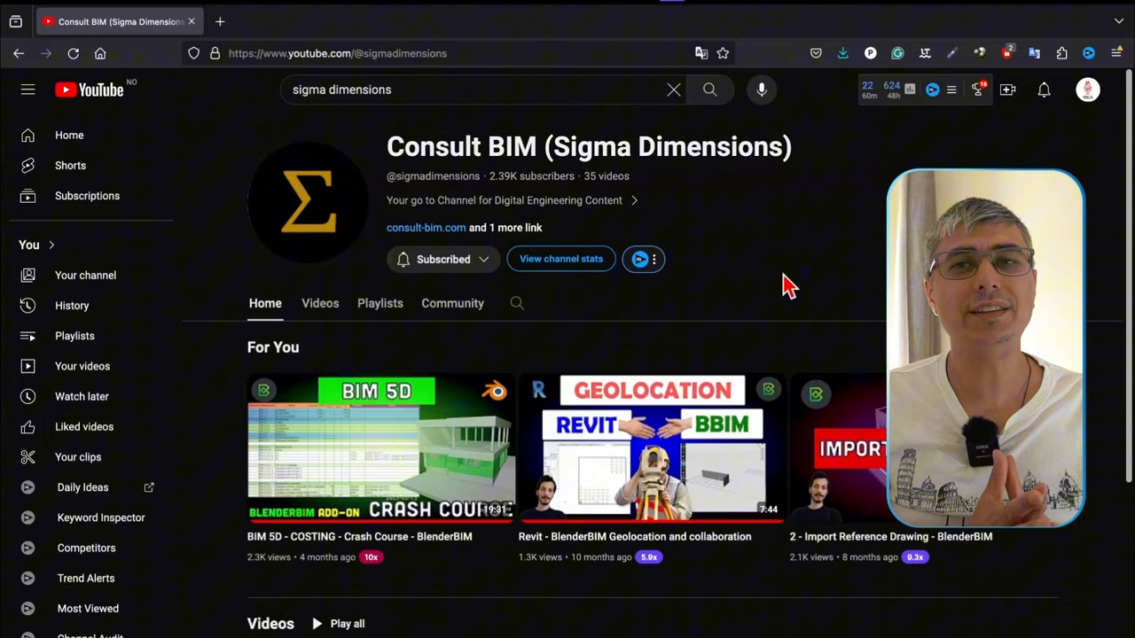
Search 'ifc architect' and open the Ifc Architect channel home page
{"action": "type", "text": "ifc archi"}
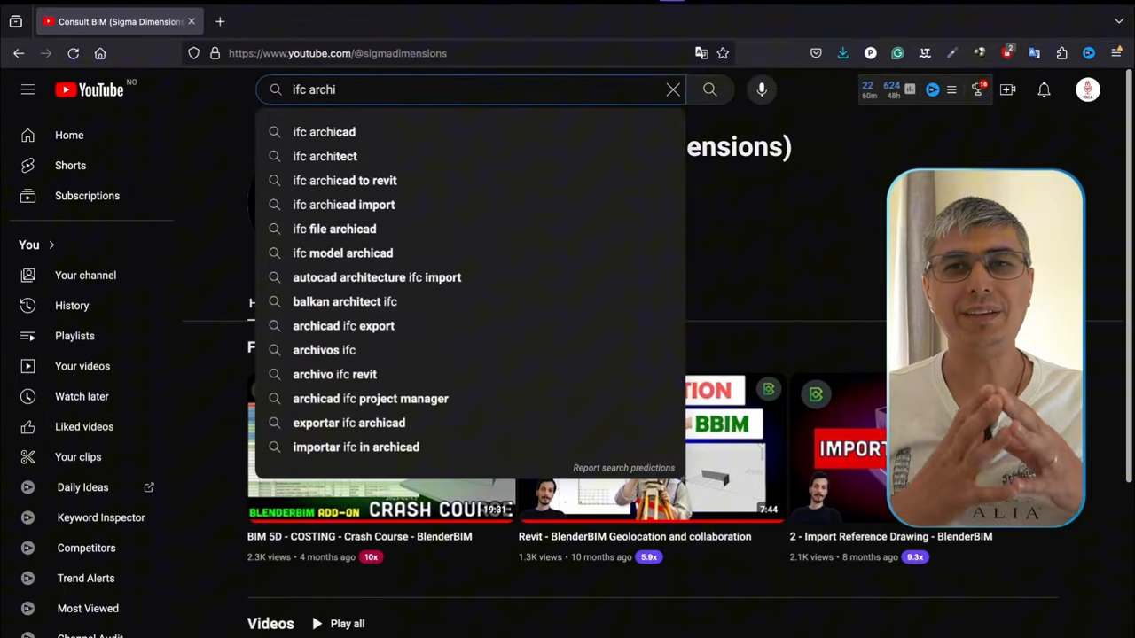
{"action": "left_click", "coordinate": [324, 156]}
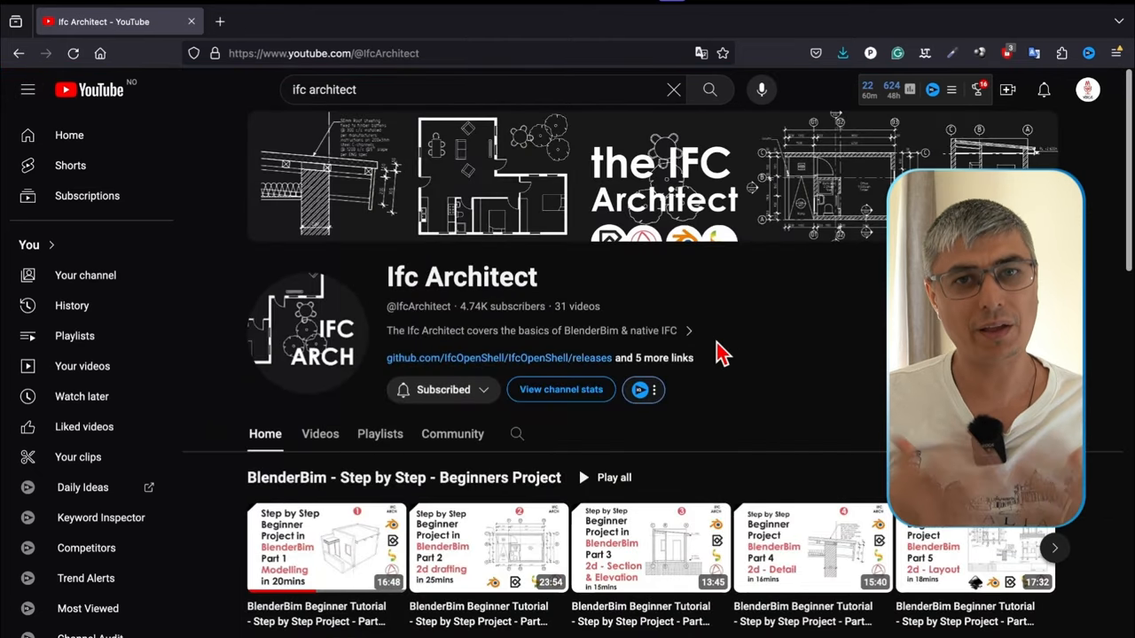
Show the Ifc Architect channel's Videos tab listing its BlenderBim tutorials
{"action": "left_click", "coordinate": [319, 433]}
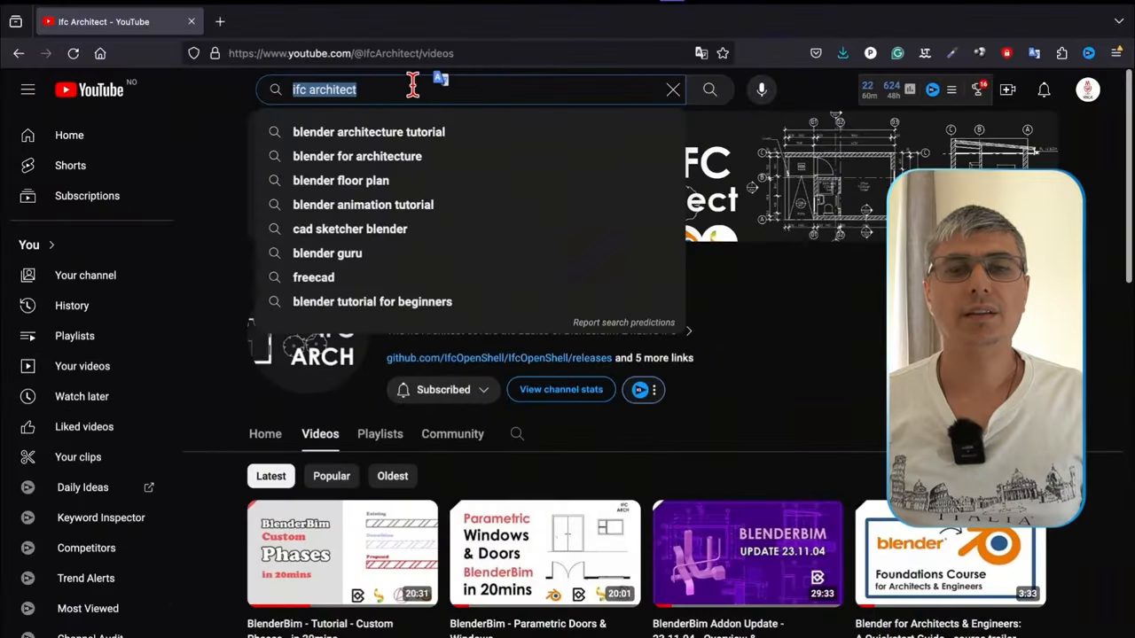
Search 'bimvoice' and show the BIMvoice channel's Videos tab
{"action": "type", "text": "bimvoice"}
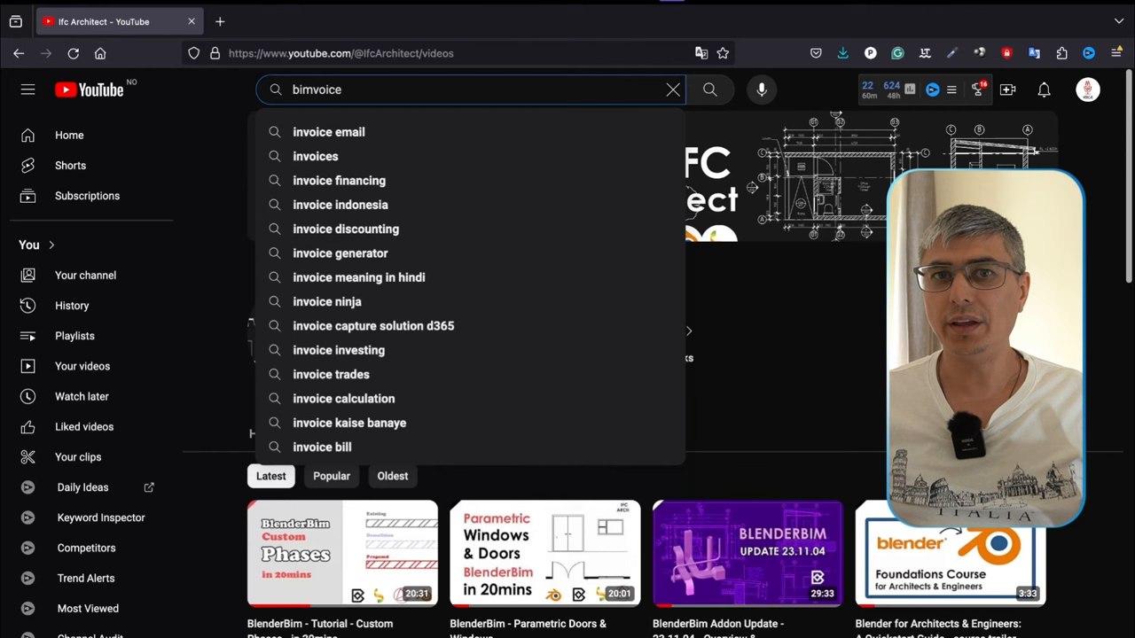
{"action": "left_click", "coordinate": [710, 89]}
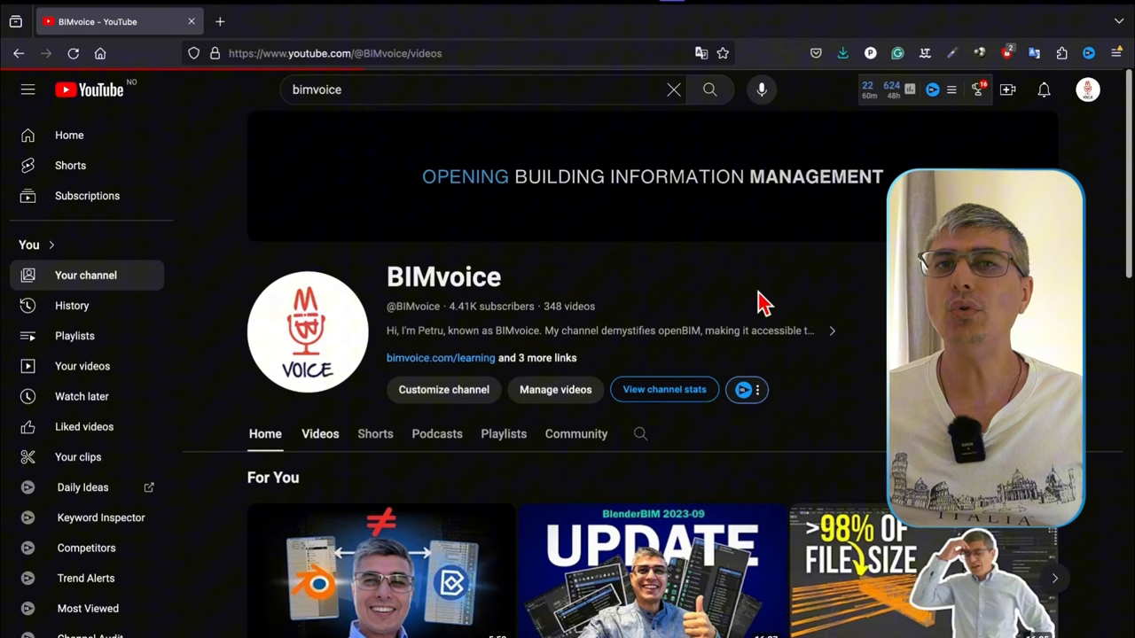
{"action": "left_click", "coordinate": [319, 434]}
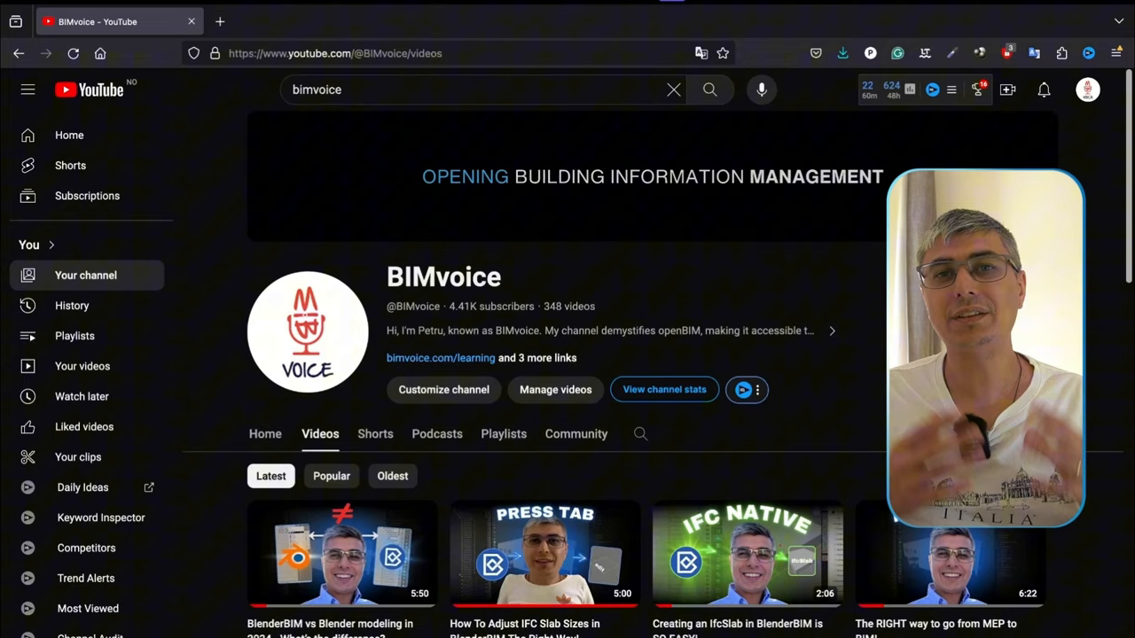
Search 'ionut studio' and open the Ionut BIM Studio channel from results
{"action": "type", "text": "ionut studio"}
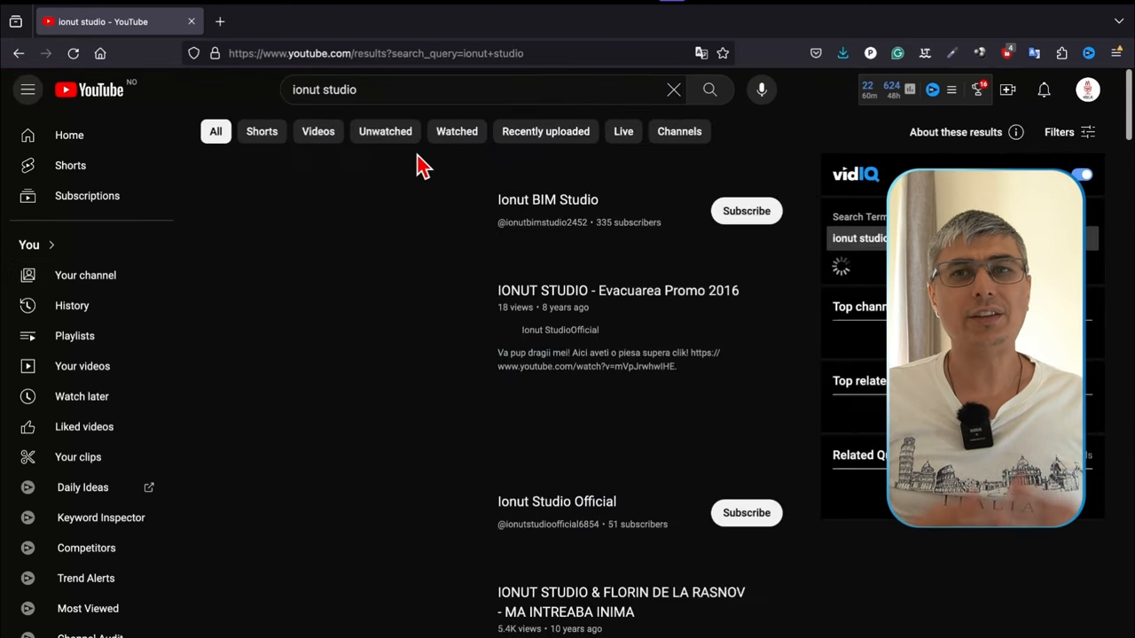
{"action": "left_click", "coordinate": [547, 200]}
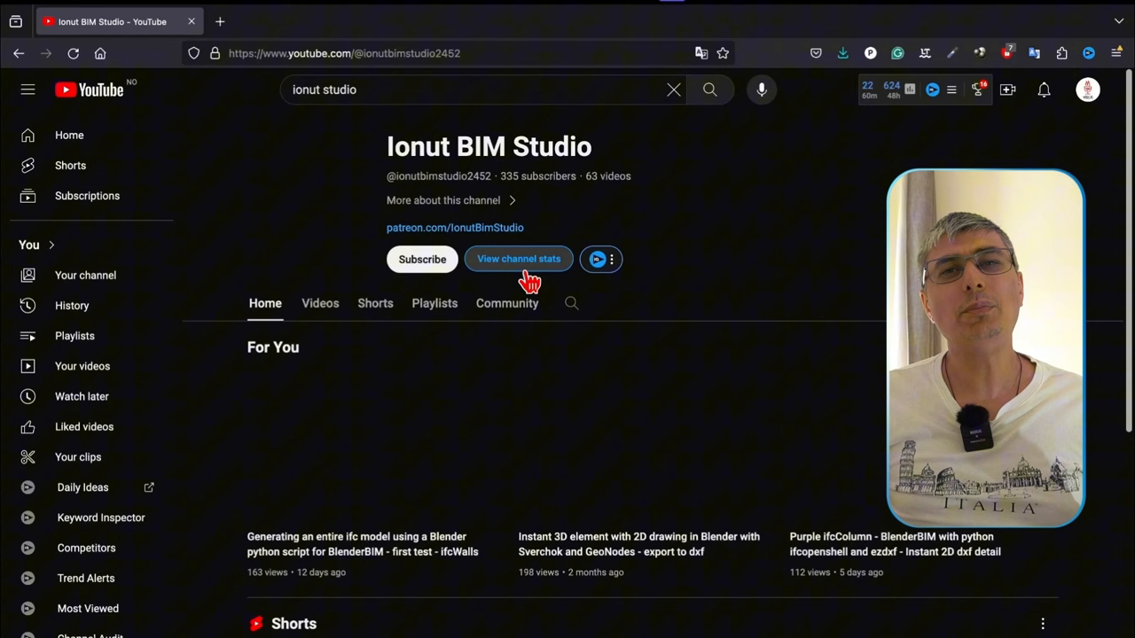